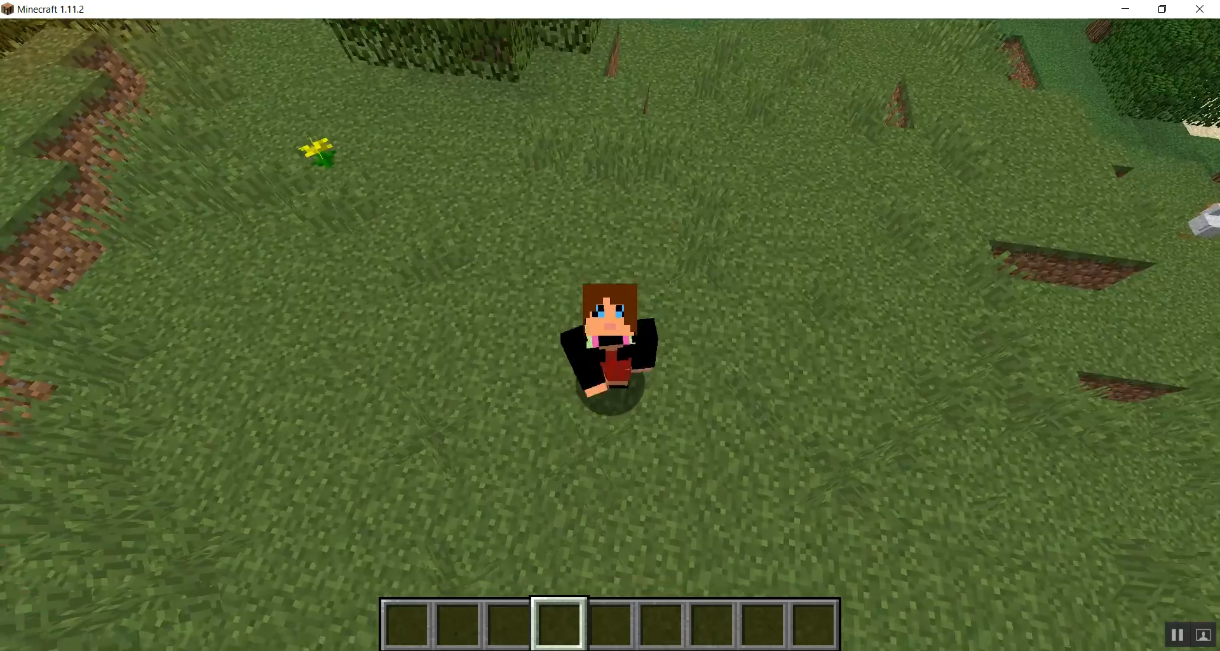
{"action": "mouse_move", "coordinate": [610, 325]}
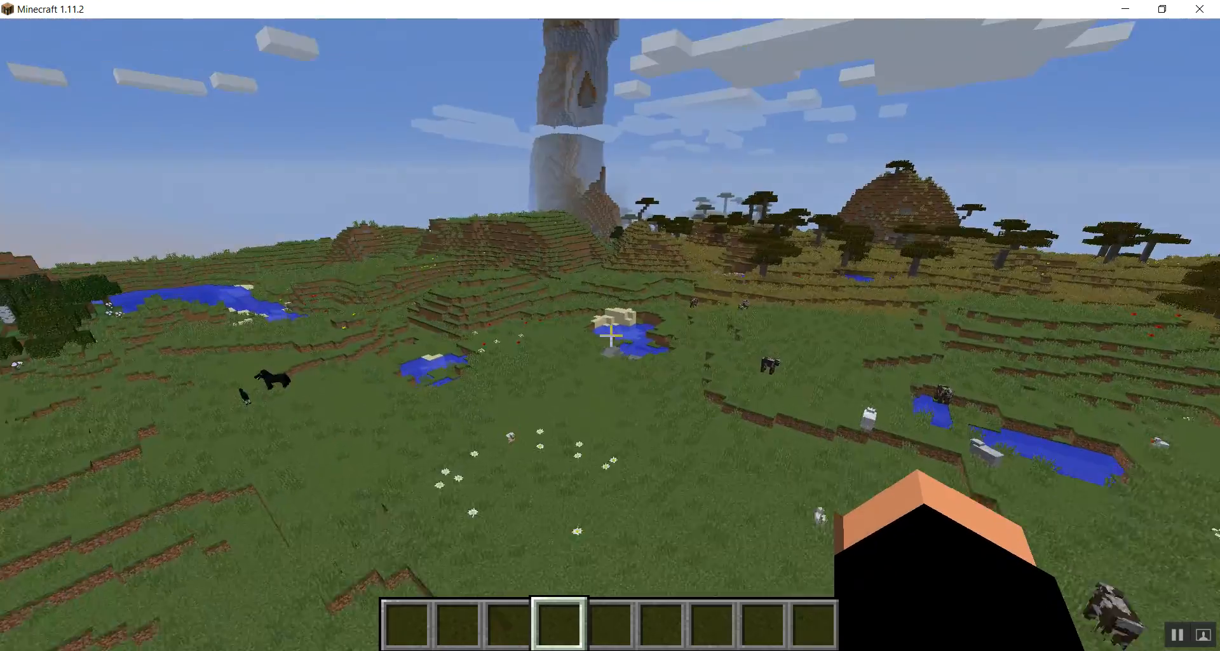
{"action": "mouse_move", "coordinate": [609, 324]}
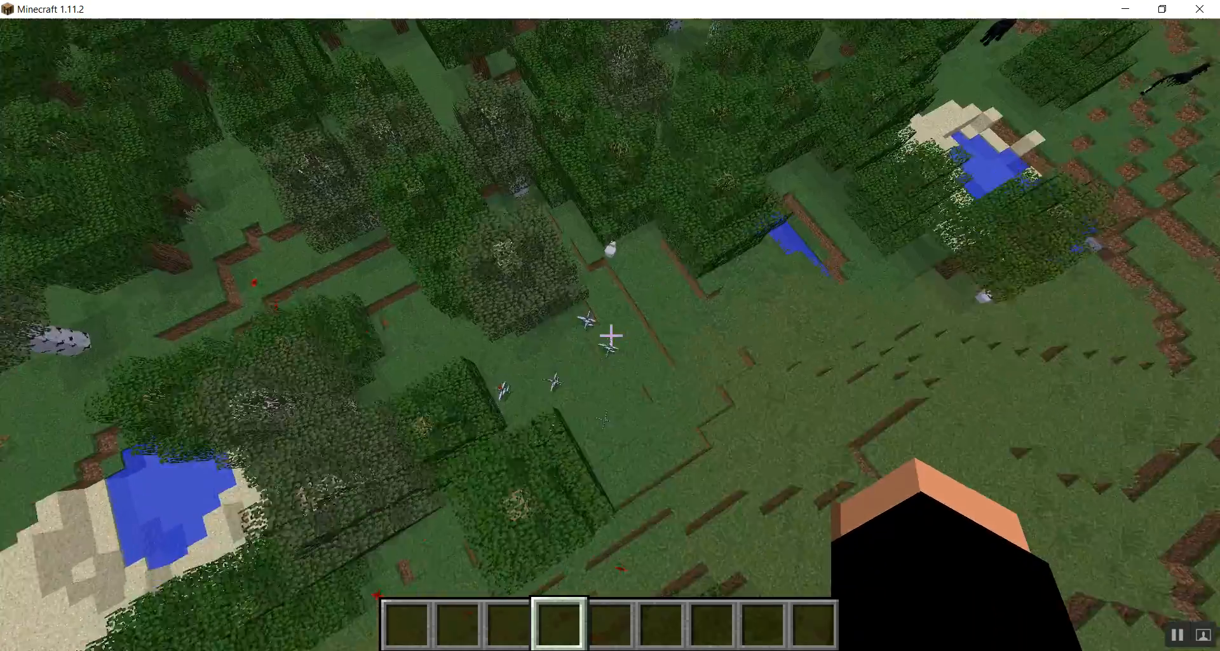
{"action": "mouse_move", "coordinate": [610, 336]}
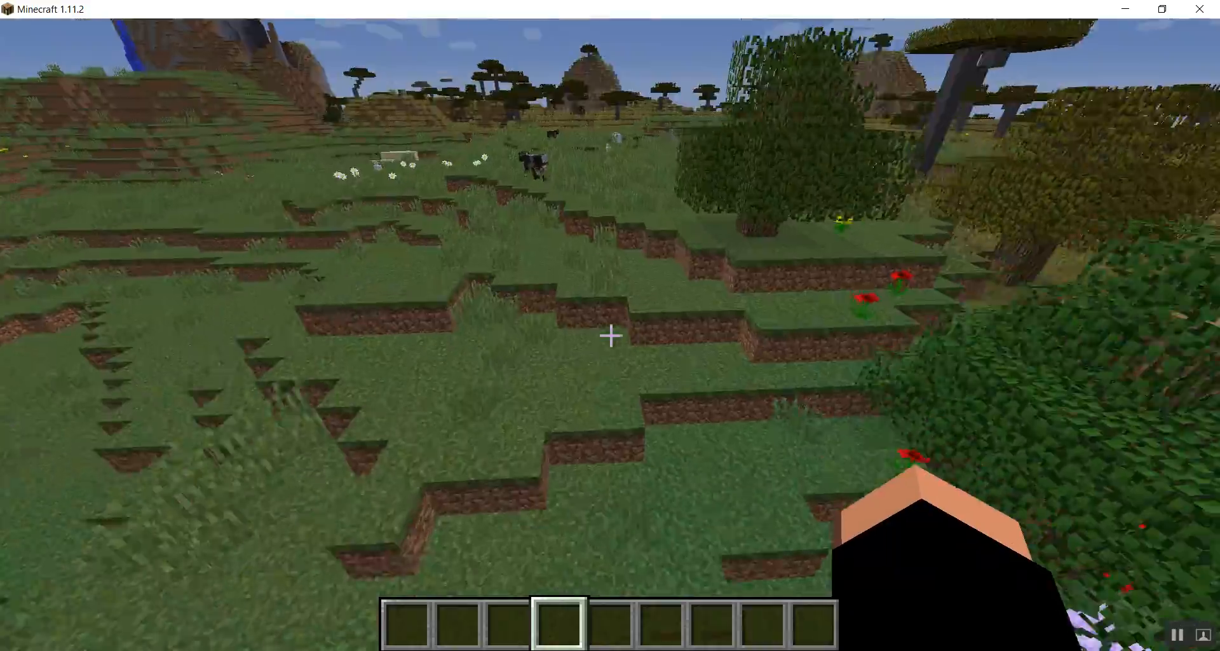
{"action": "mouse_move", "coordinate": [610, 337]}
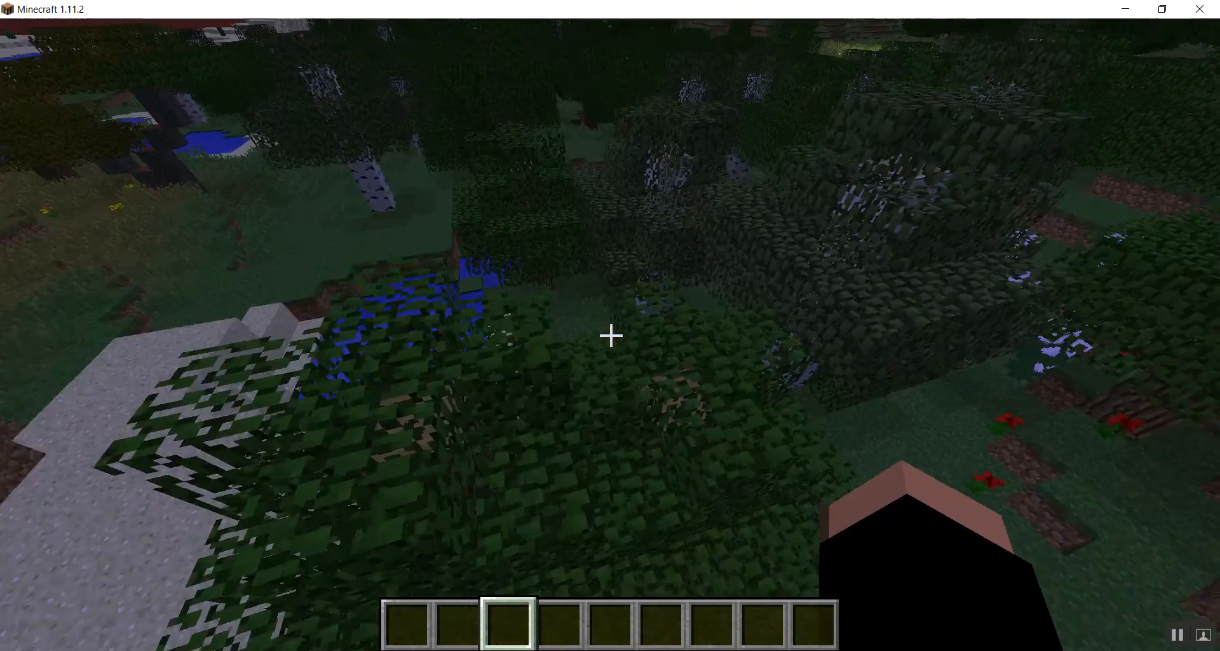
{"action": "mouse_move", "coordinate": [610, 337]}
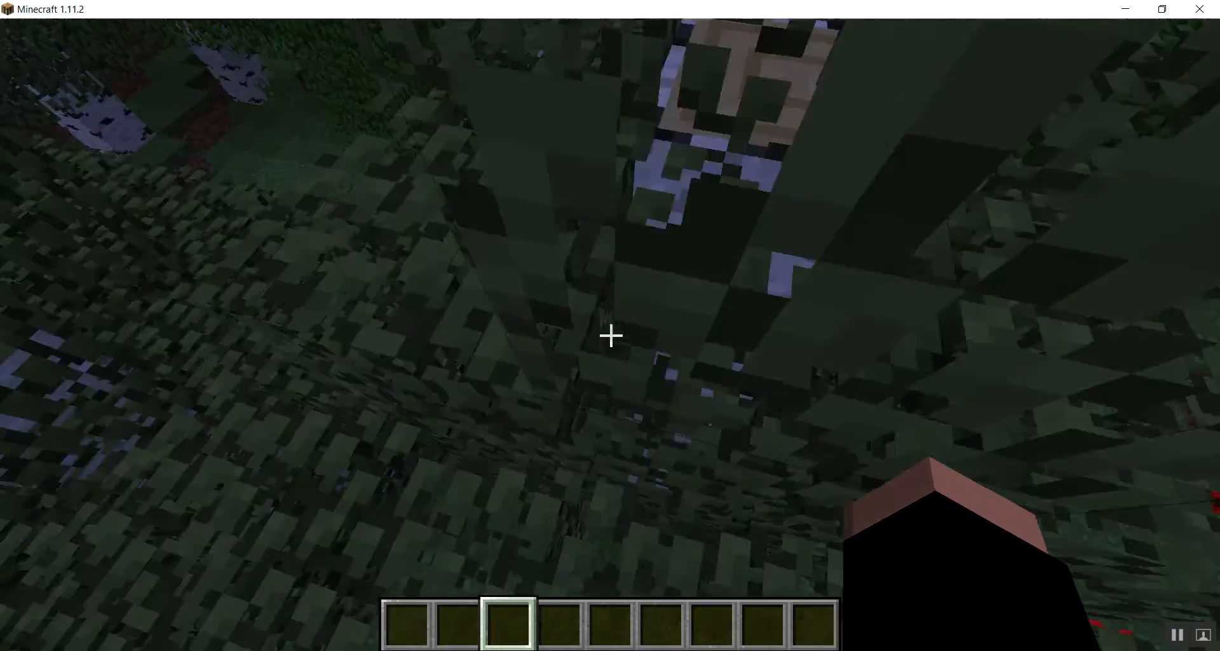
{"action": "mouse_move", "coordinate": [610, 336]}
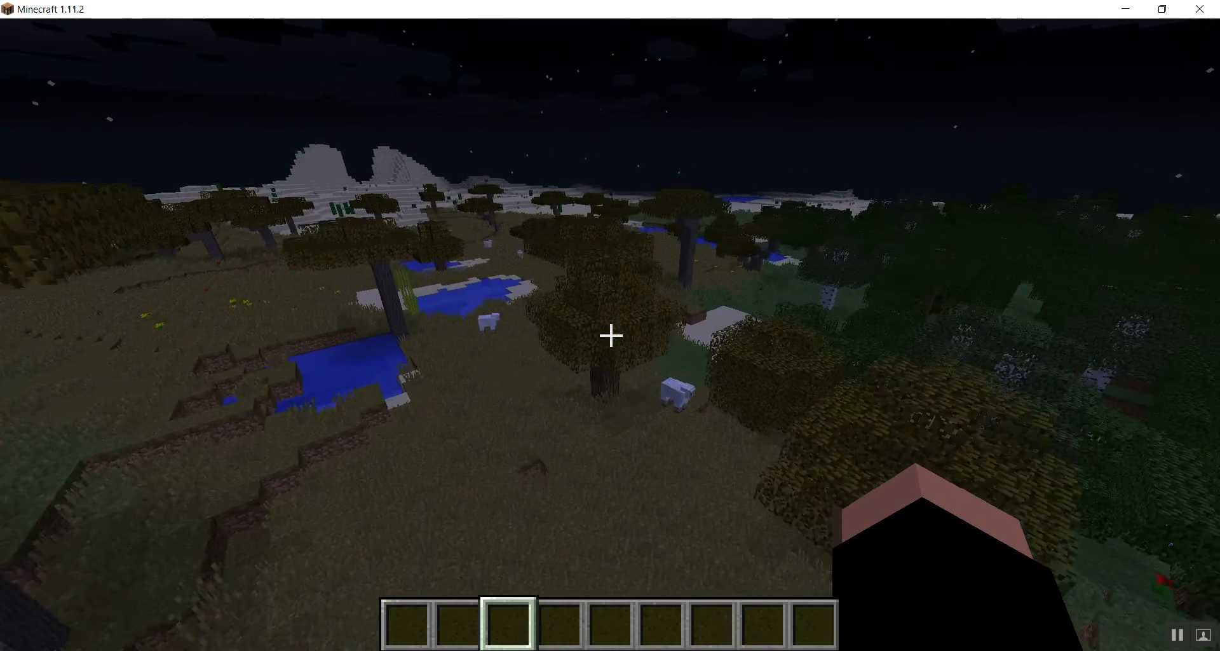
{"action": "mouse_move", "coordinate": [610, 335]}
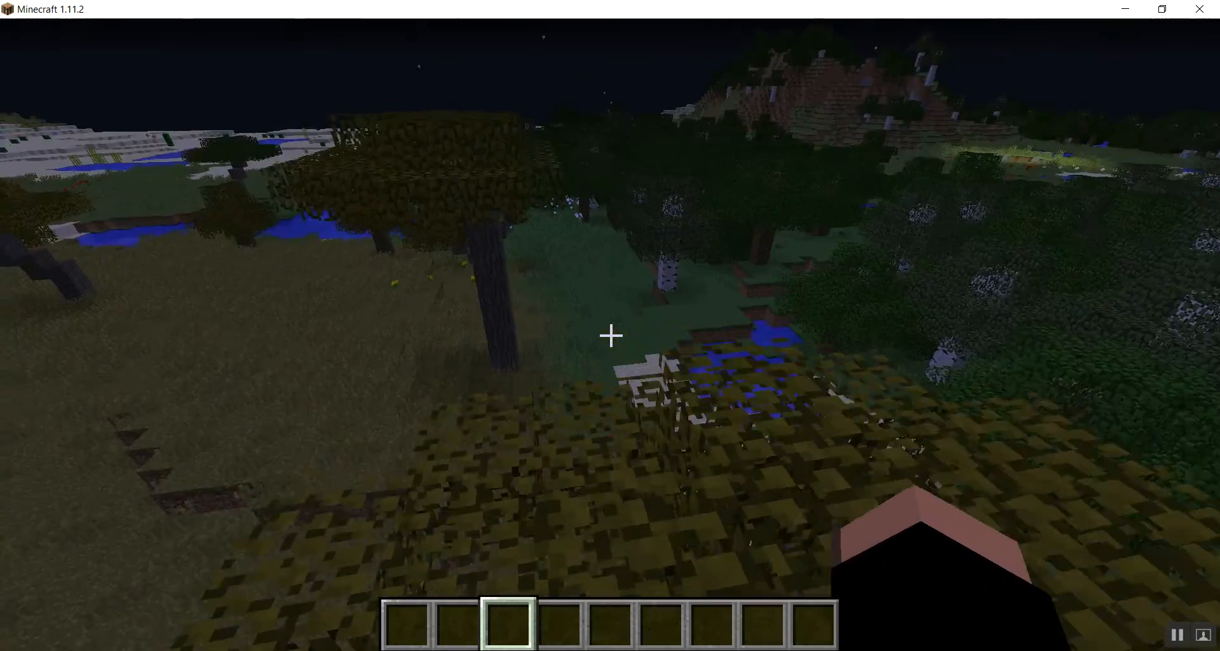
{"action": "mouse_move", "coordinate": [609, 336]}
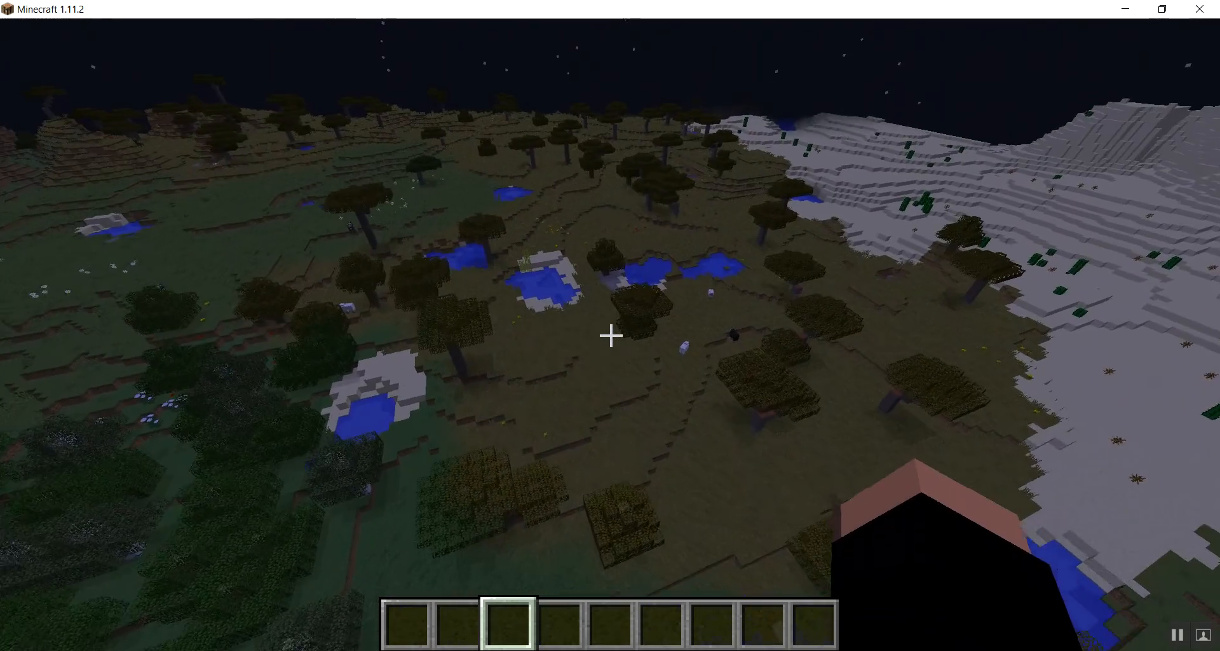
{"action": "mouse_move", "coordinate": [610, 336]}
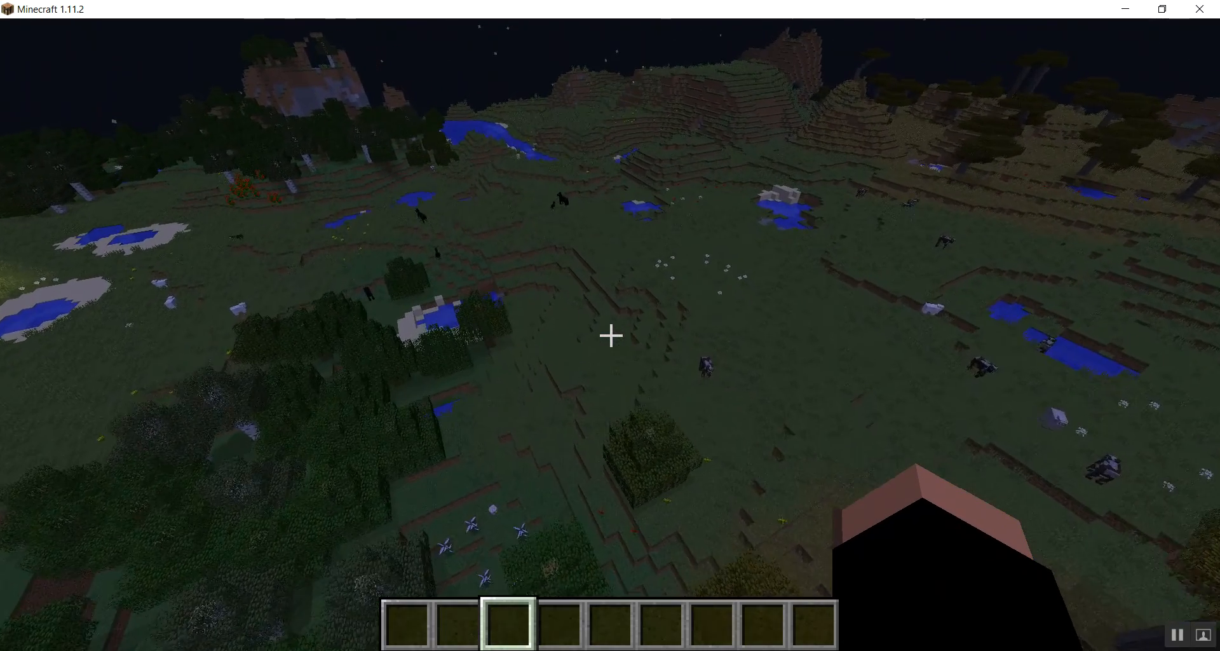
{"action": "mouse_move", "coordinate": [609, 336]}
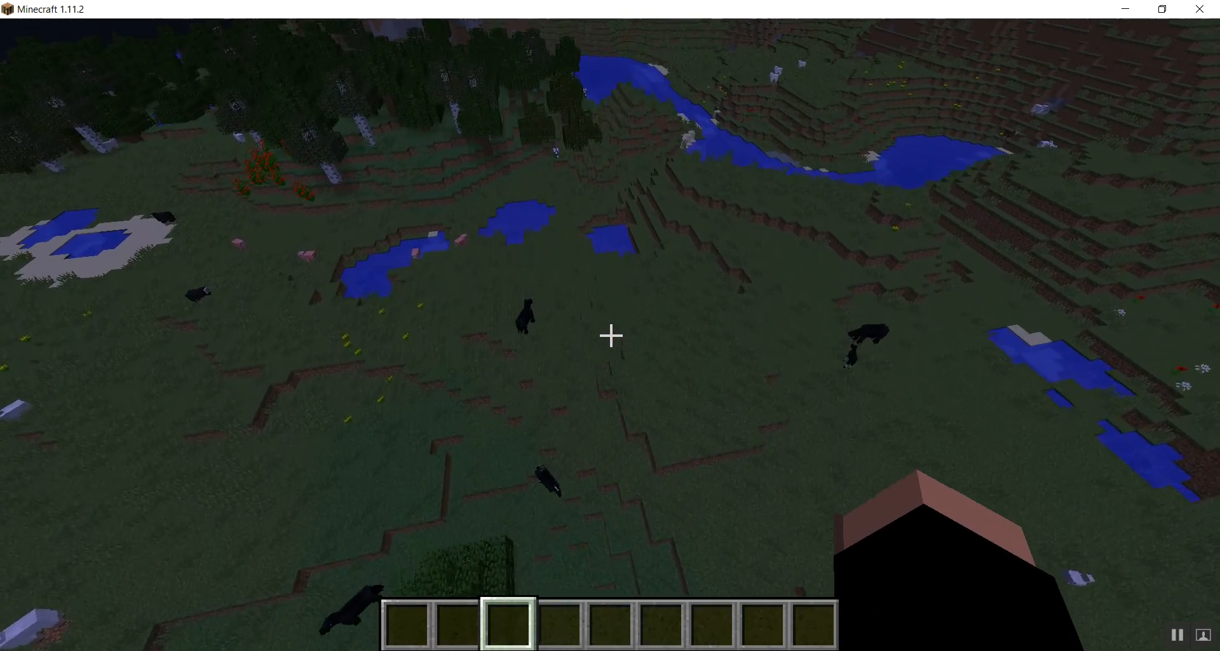
{"action": "mouse_move", "coordinate": [610, 334]}
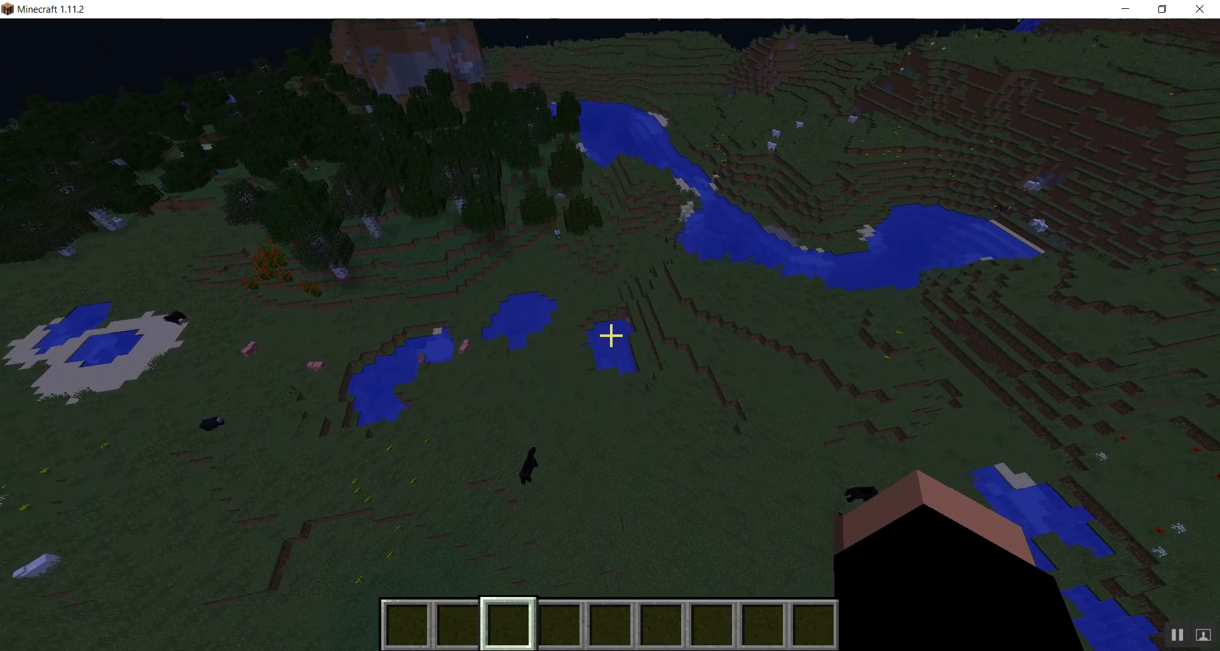
{"action": "mouse_move", "coordinate": [610, 325]}
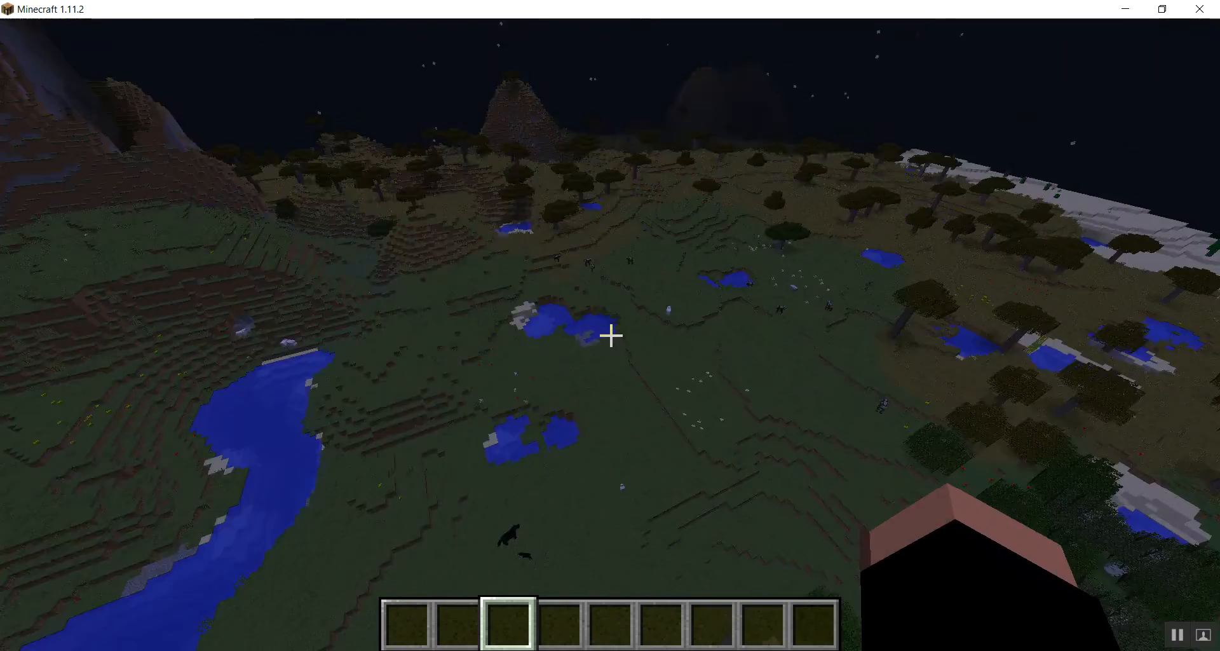
{"action": "mouse_move", "coordinate": [610, 334]}
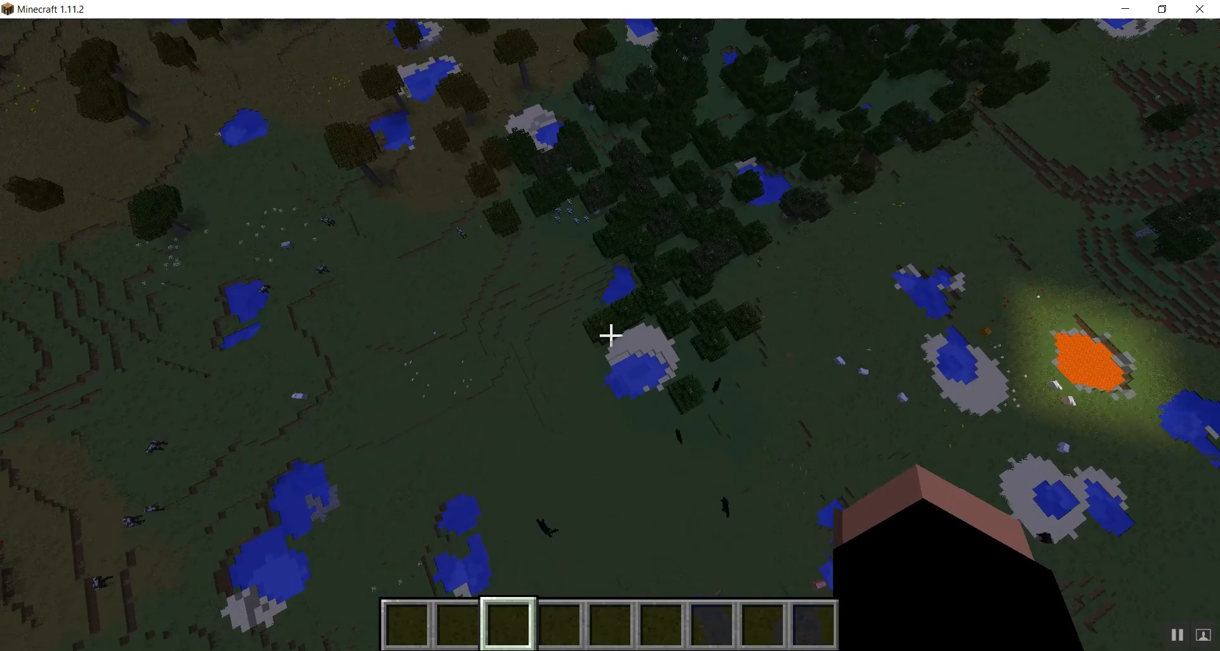